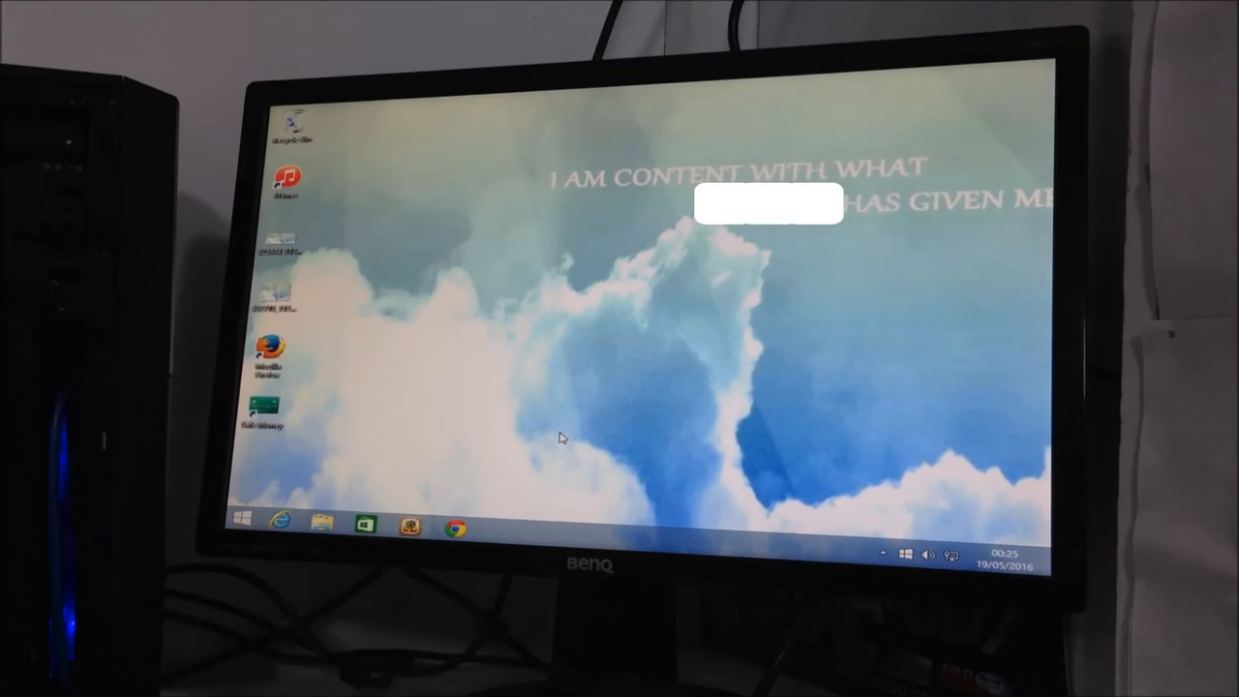
Step: Launch File Explorer from the taskbar to show the This PC window
left_click(322, 521)
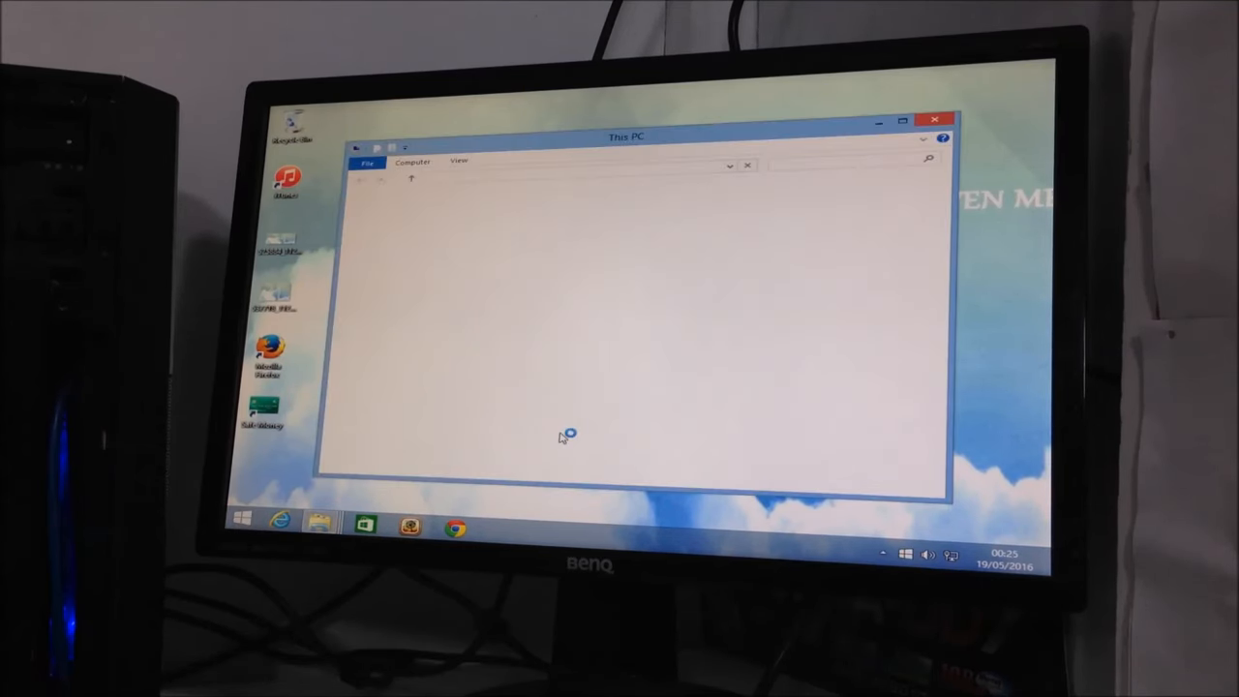